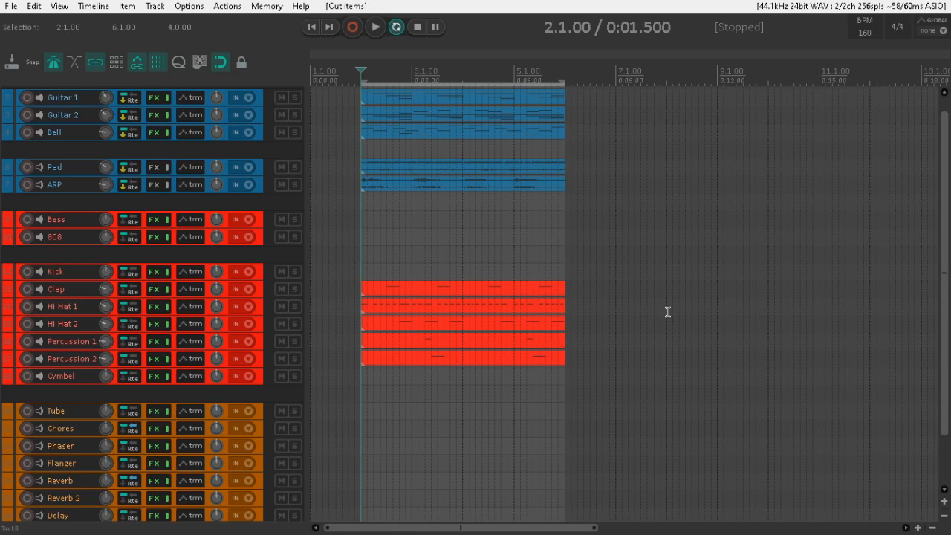
Show the 808 track's ReaSamplOmatic5000 sampler loaded with the Astro Butterfly 808 sample
click(155, 236)
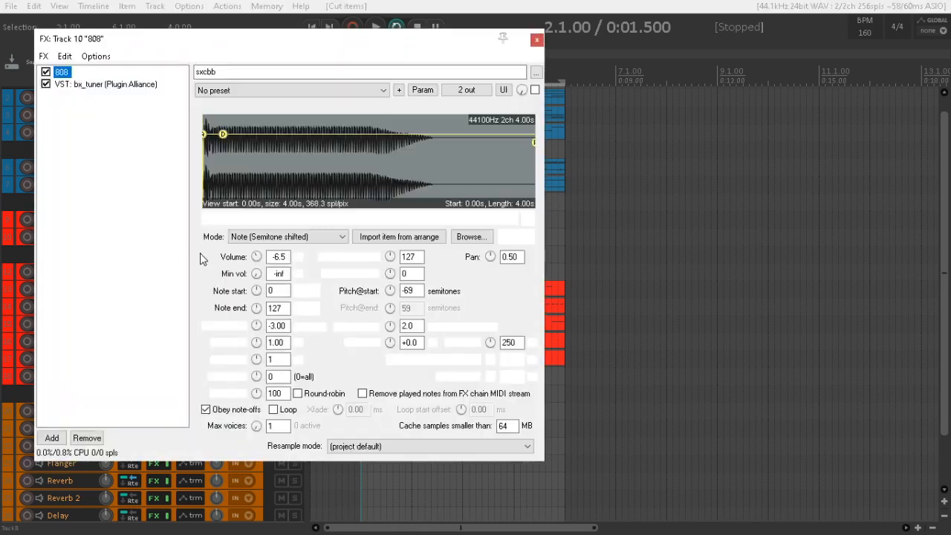
click(535, 89)
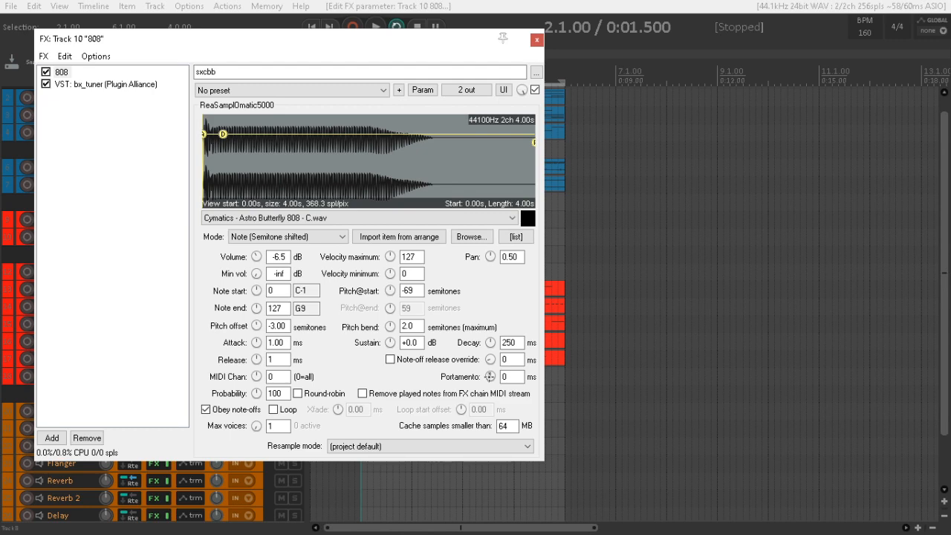
mouse_move(490, 389)
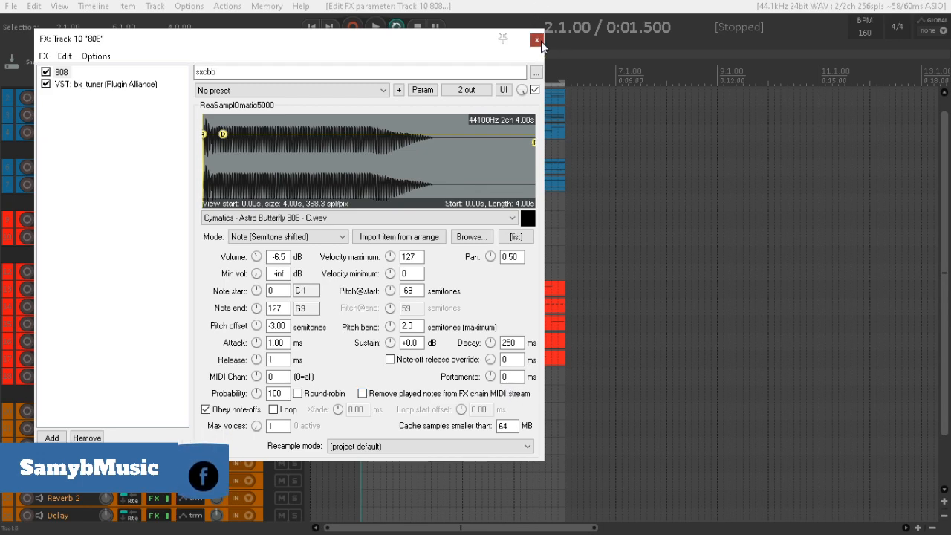
Close the 808 track's effects window to return to the arrangement
click(538, 41)
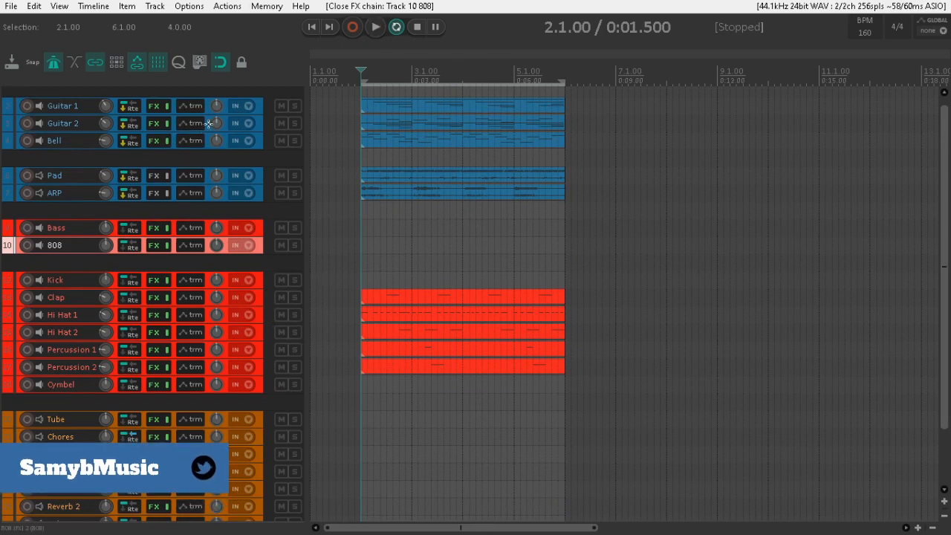
mouse_move(294, 105)
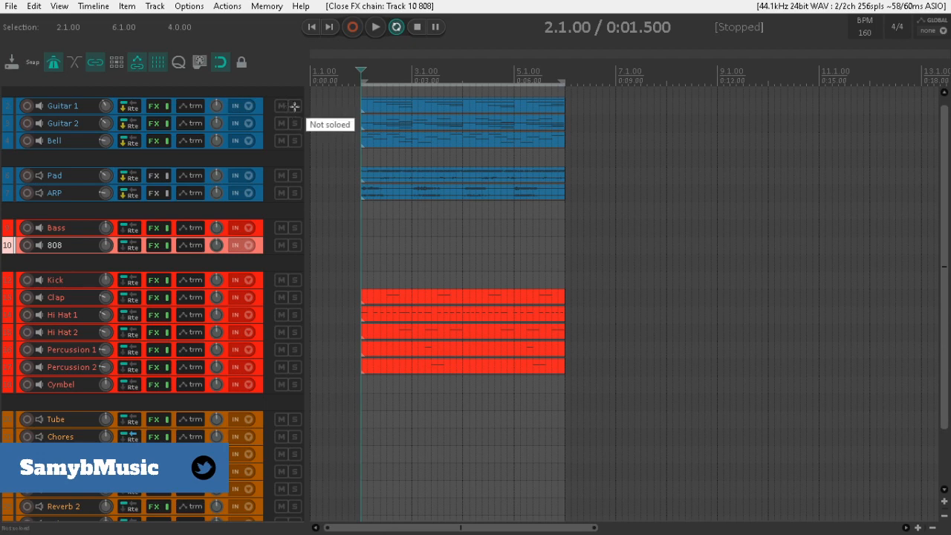
Audition the melodic parts, Clap, Hi Hats and Percussion in solo during playback, then unsolo everything
click(294, 105)
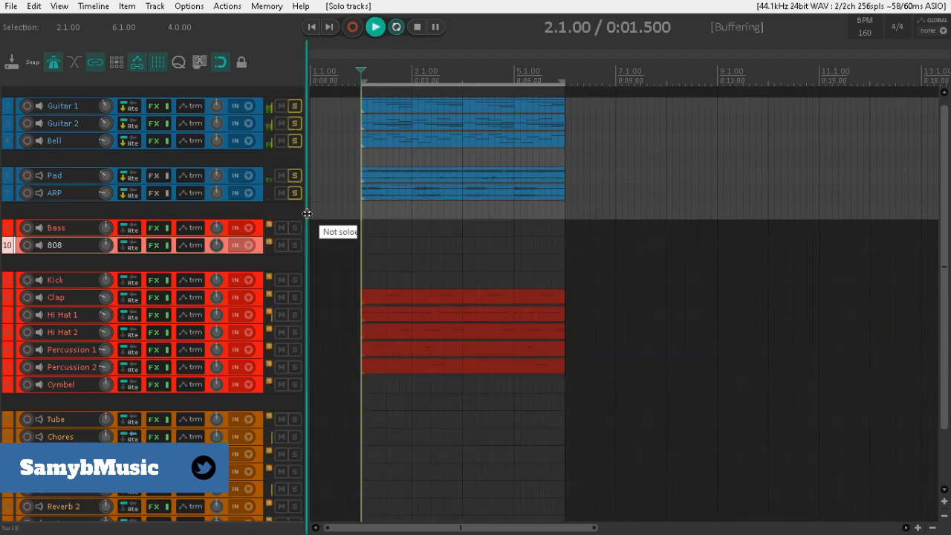
click(375, 27)
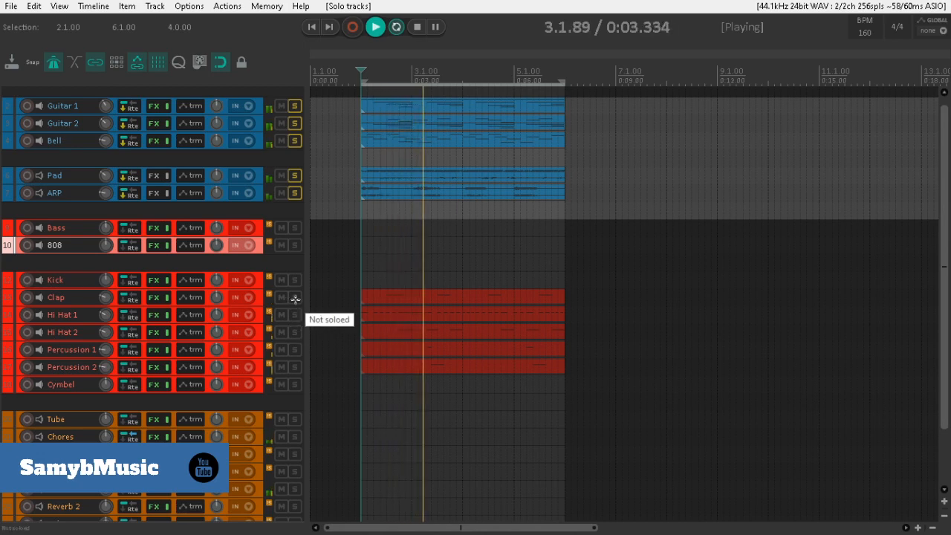
click(294, 297)
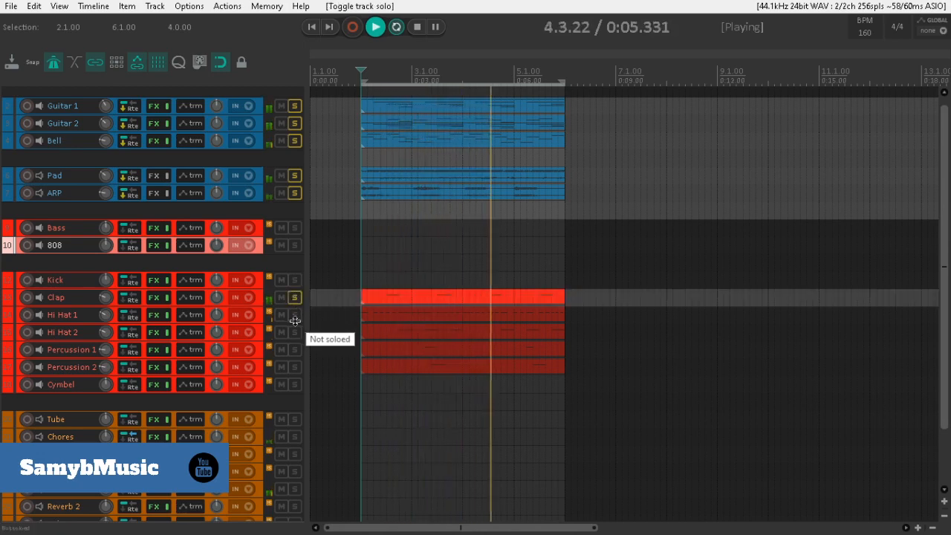
click(294, 315)
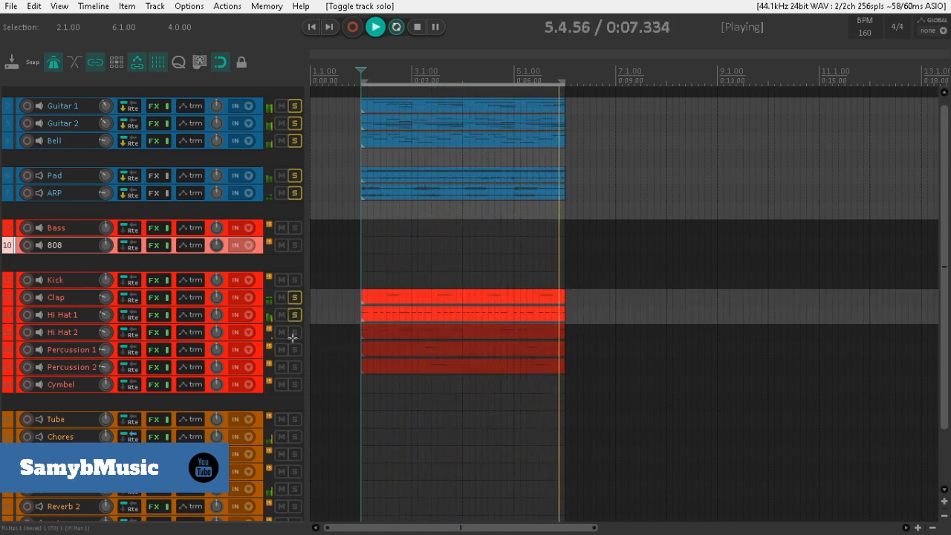
click(298, 333)
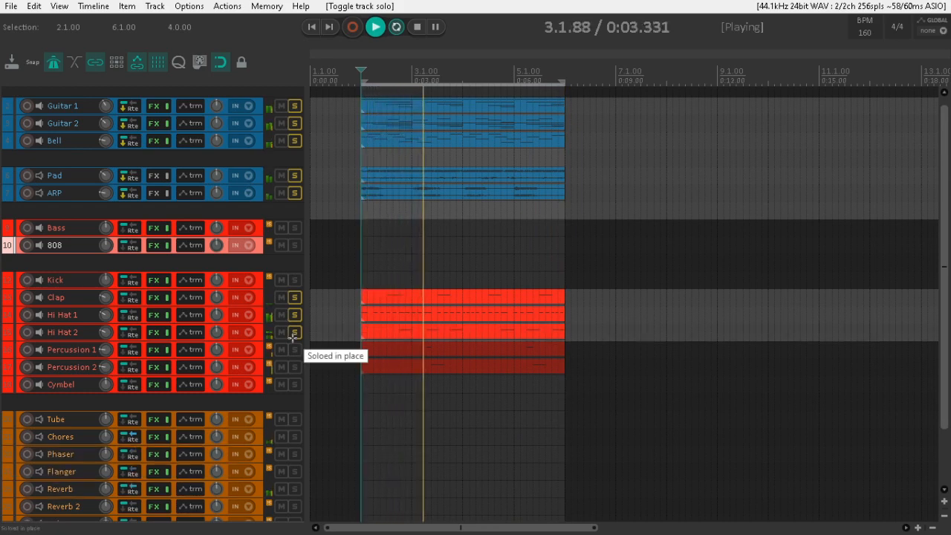
click(296, 349)
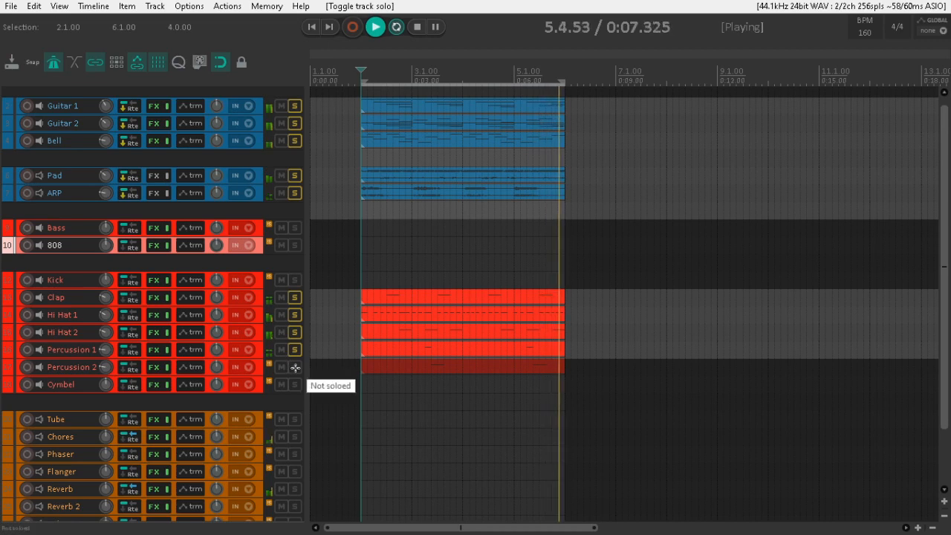
click(294, 367)
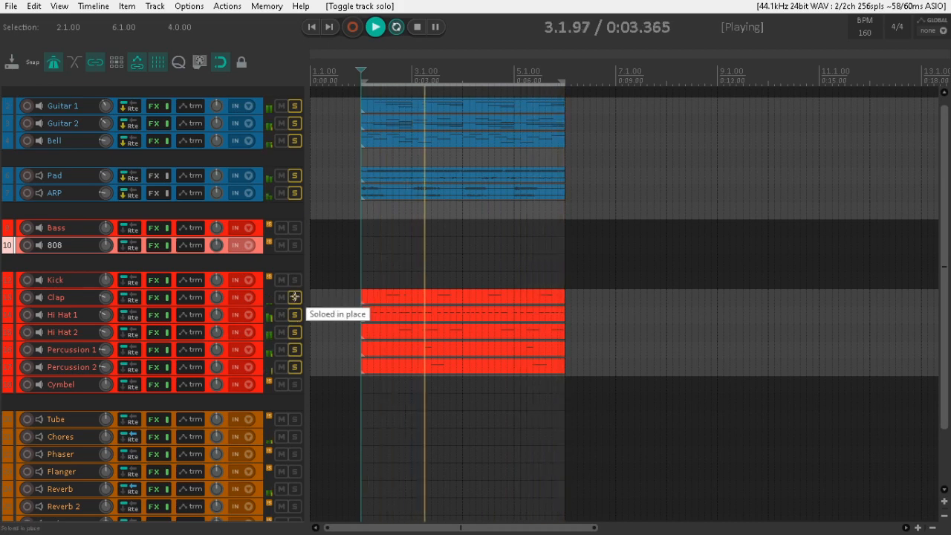
click(295, 297)
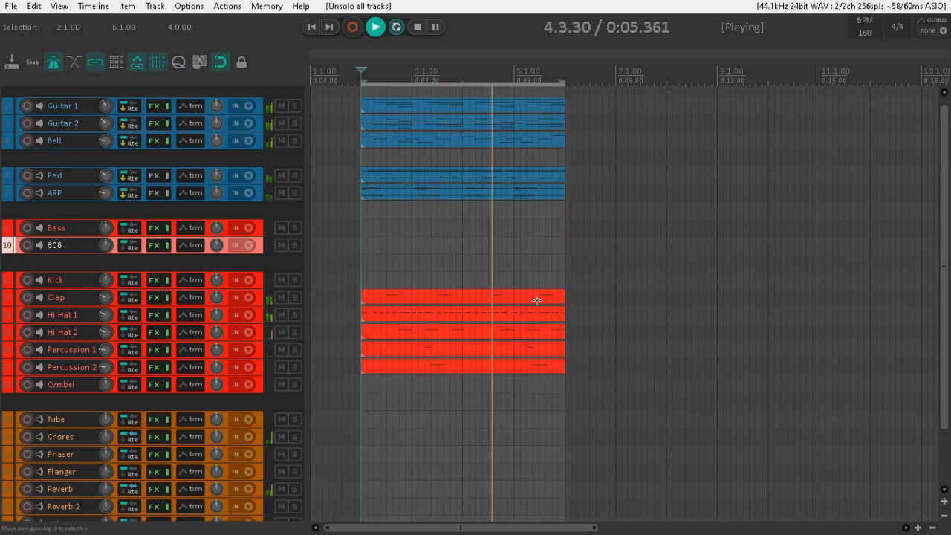
Stop playback and return to the start of the arrangement
click(374, 26)
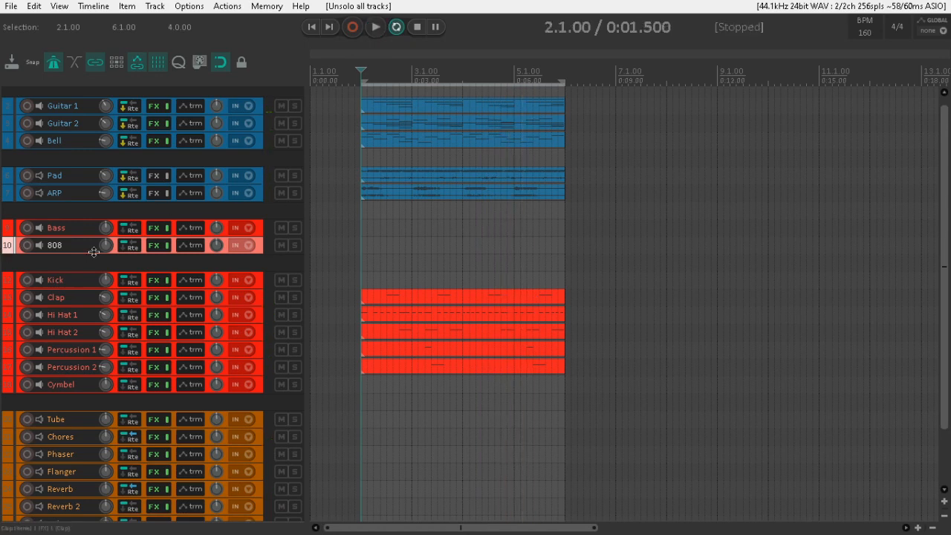
mouse_move(74, 228)
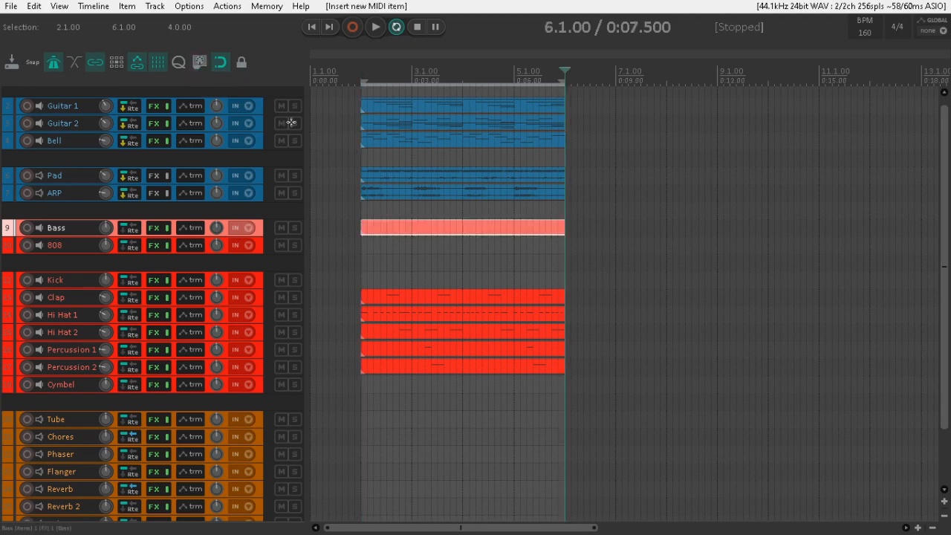
mouse_move(291, 119)
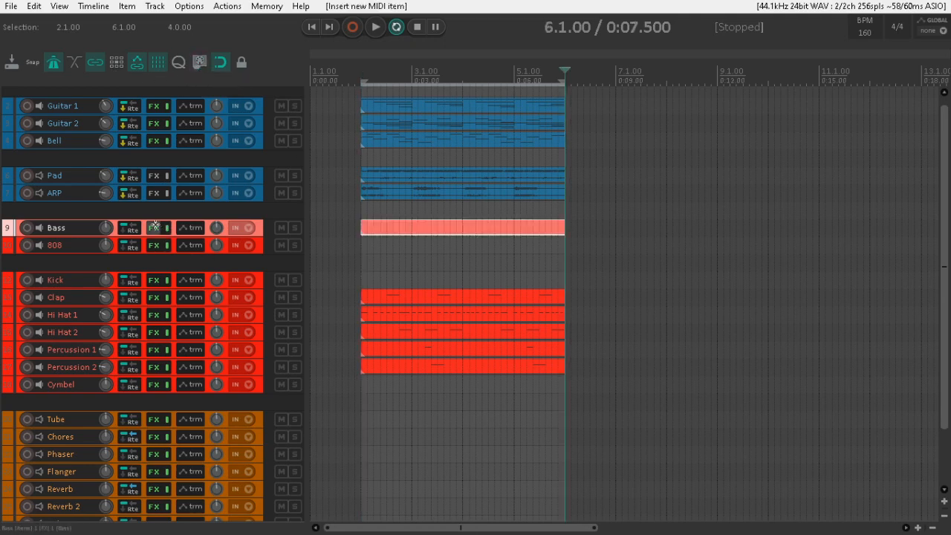
Show the Bass track's effects chain with its ReaSamplOmatic5000 sampler
click(155, 227)
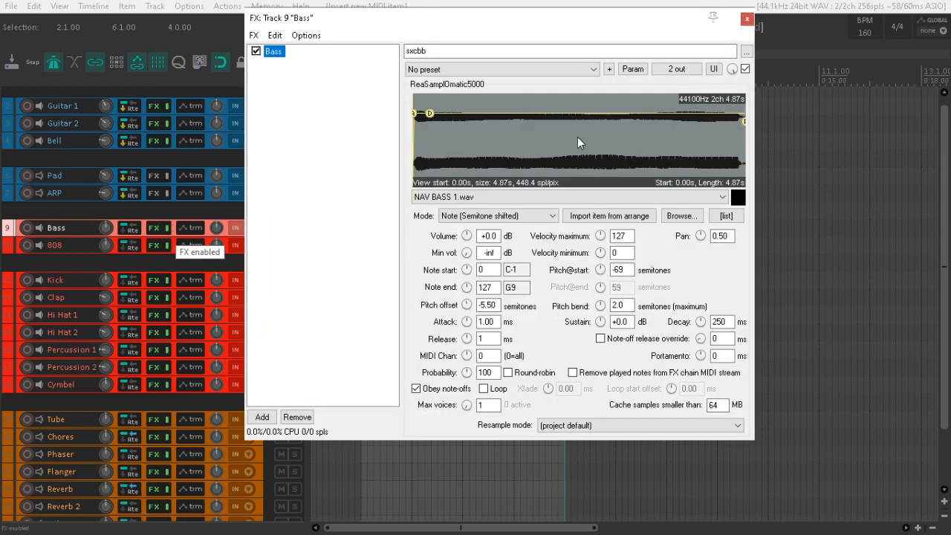
mouse_move(734, 155)
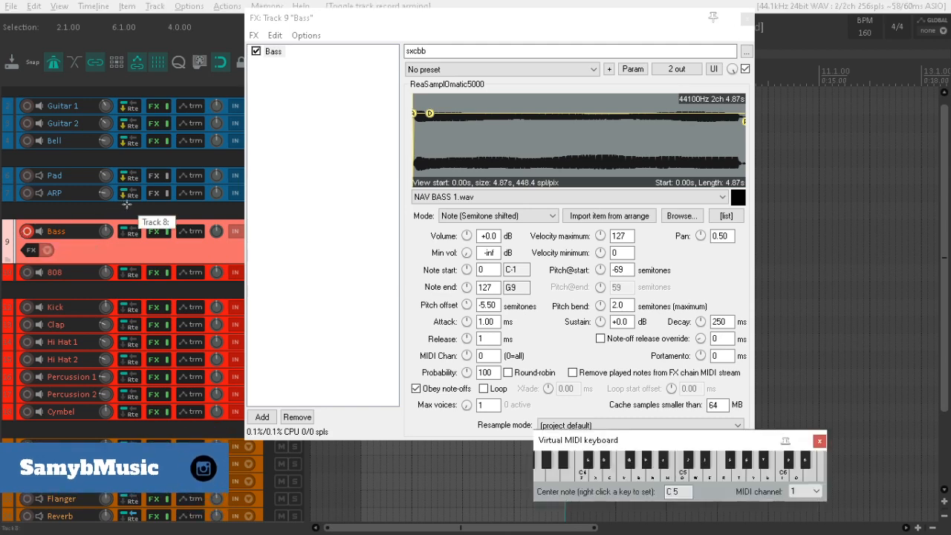
Load NAV BASS 1.wav into the Bass sampler in Note (Semitone shifted) mode
click(624, 467)
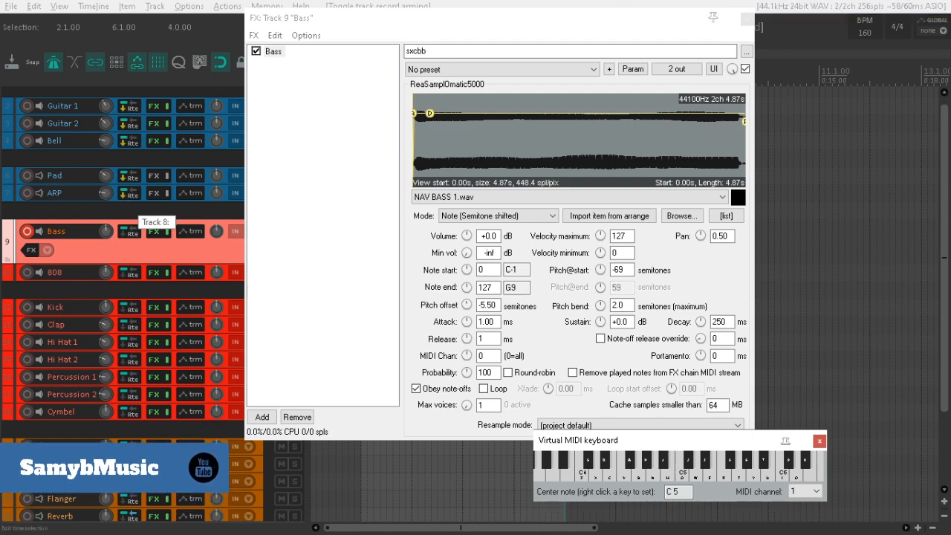
mouse_move(464, 407)
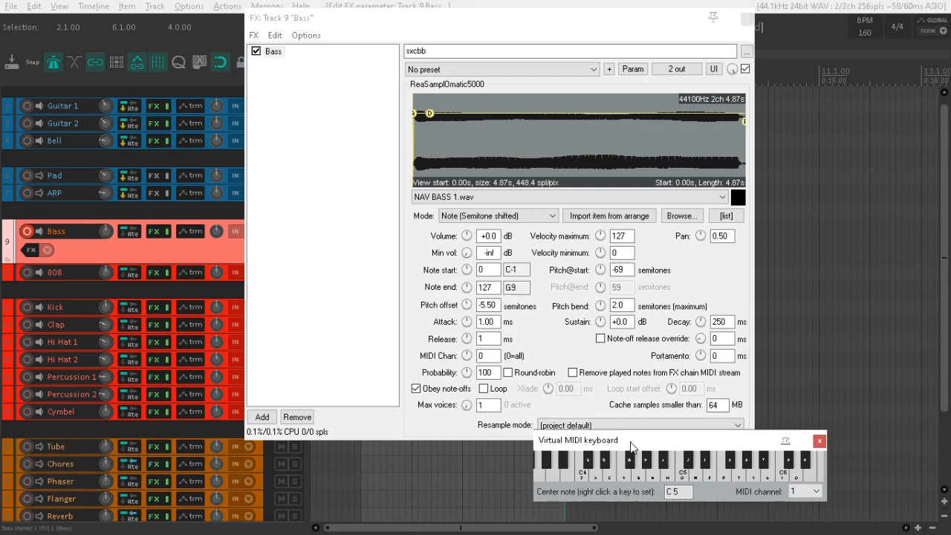
click(752, 464)
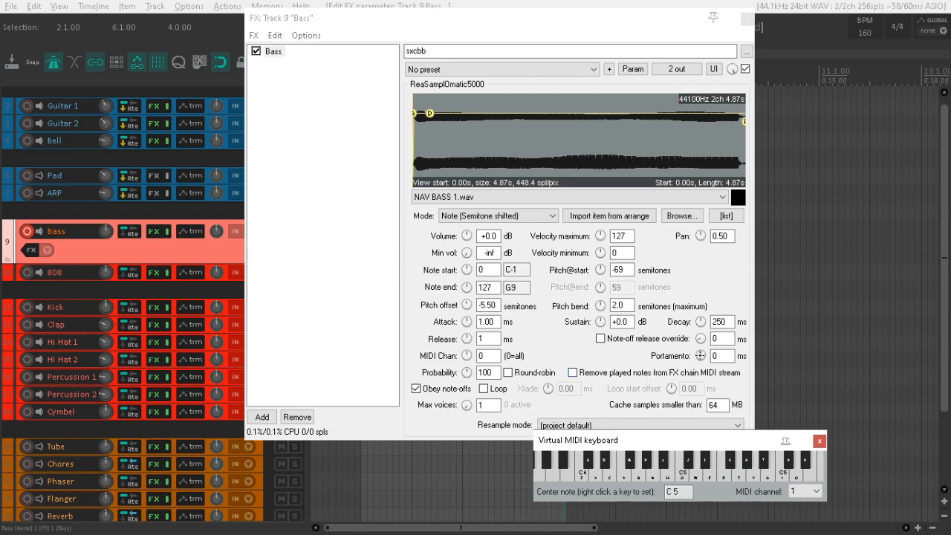
click(699, 352)
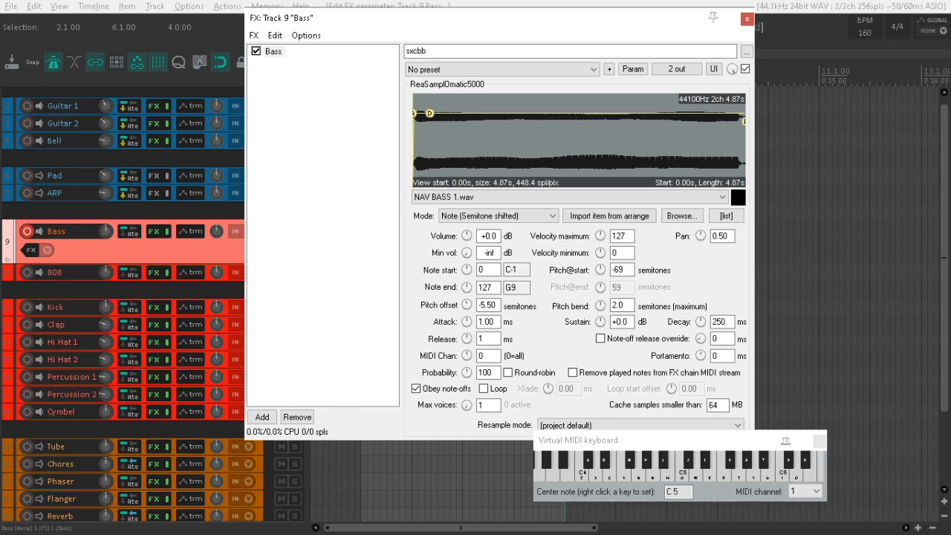
click(609, 473)
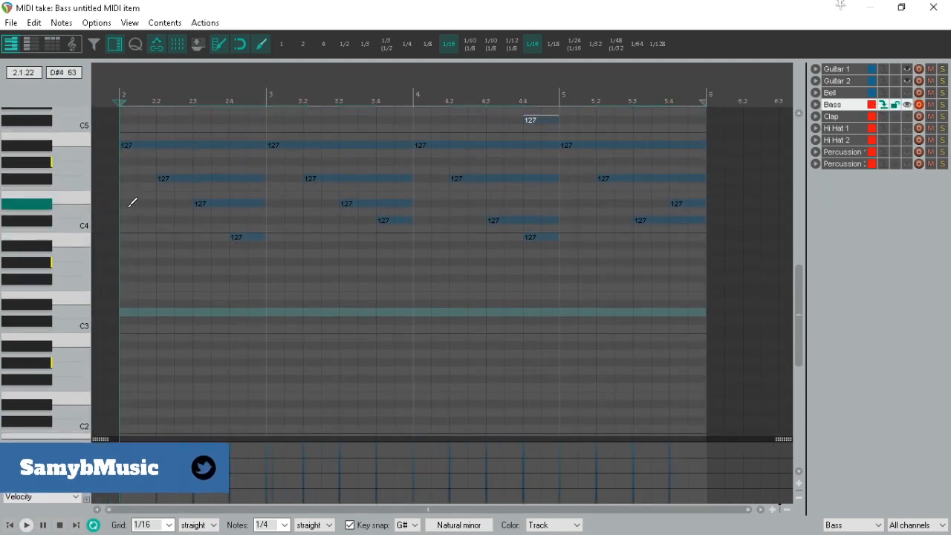
Draw long overlapping bass notes across bars 2–5 and play the arrangement with them
drag(119, 204, 264, 204)
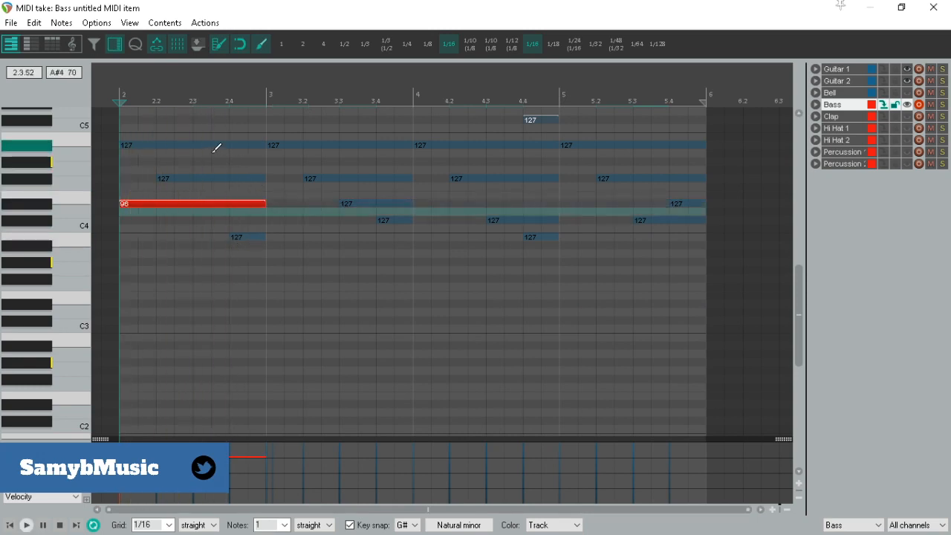
drag(211, 146, 354, 145)
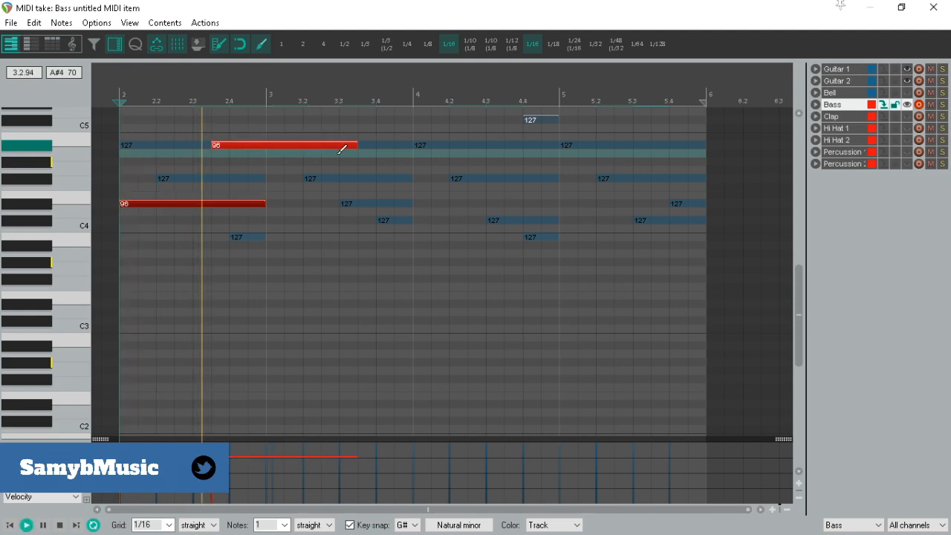
drag(355, 145, 319, 146)
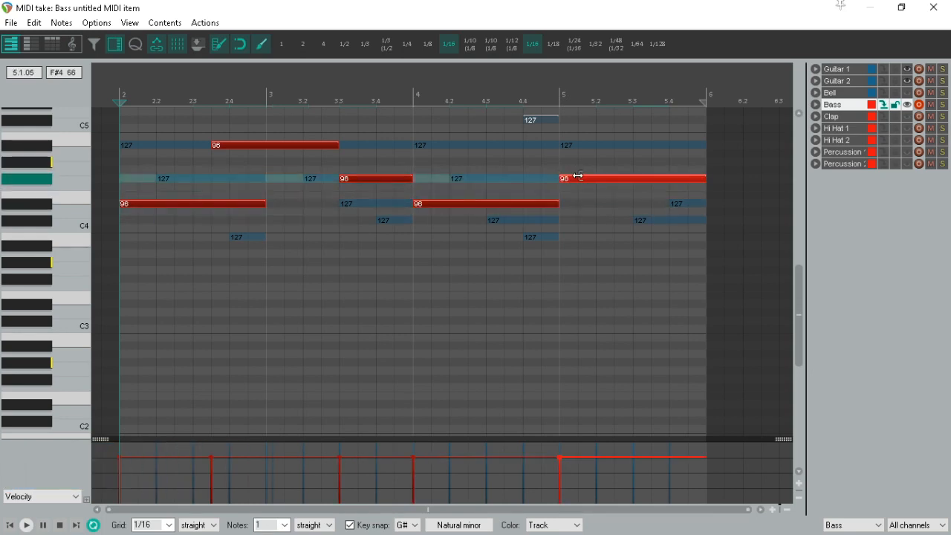
drag(704, 178, 621, 178)
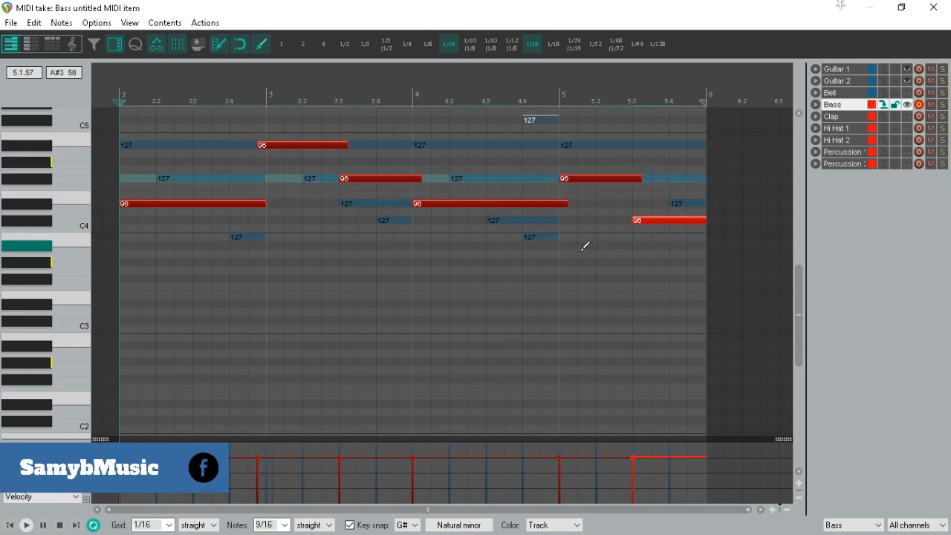
click(27, 525)
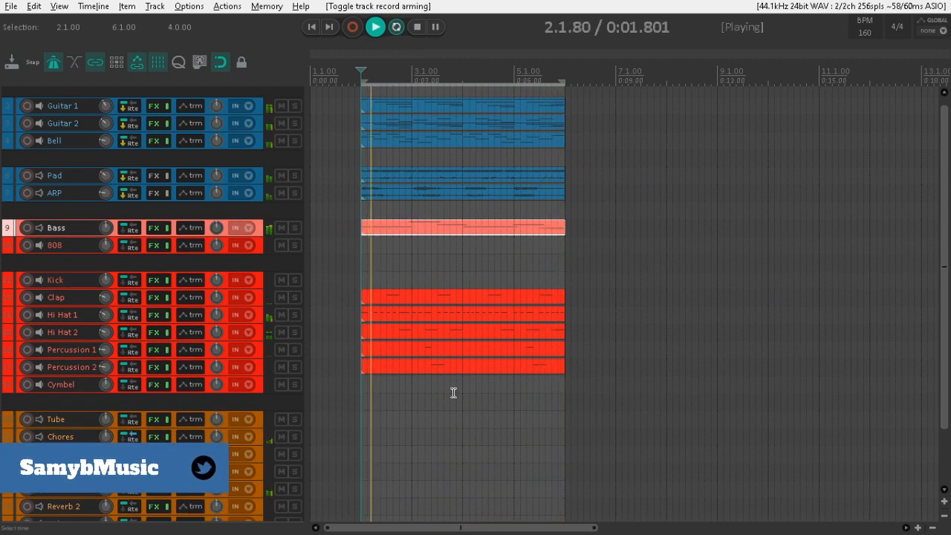
mouse_move(129, 140)
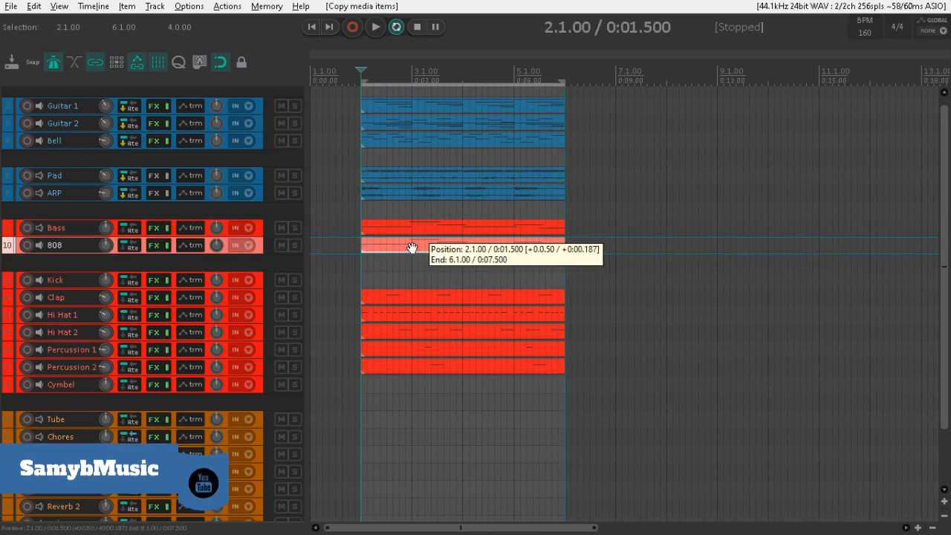
Edit the notes of the Bass pattern copy on the 808 track
double_click(409, 245)
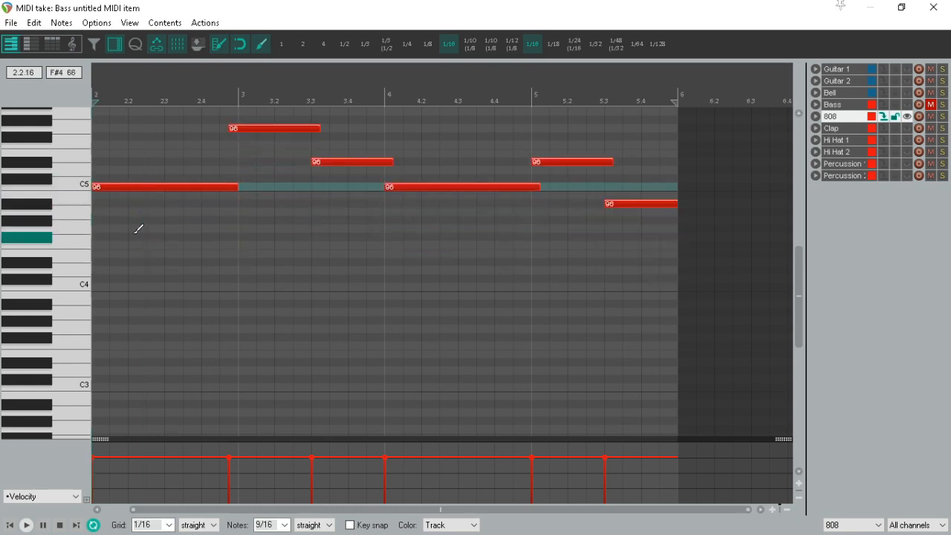
mouse_move(11, 160)
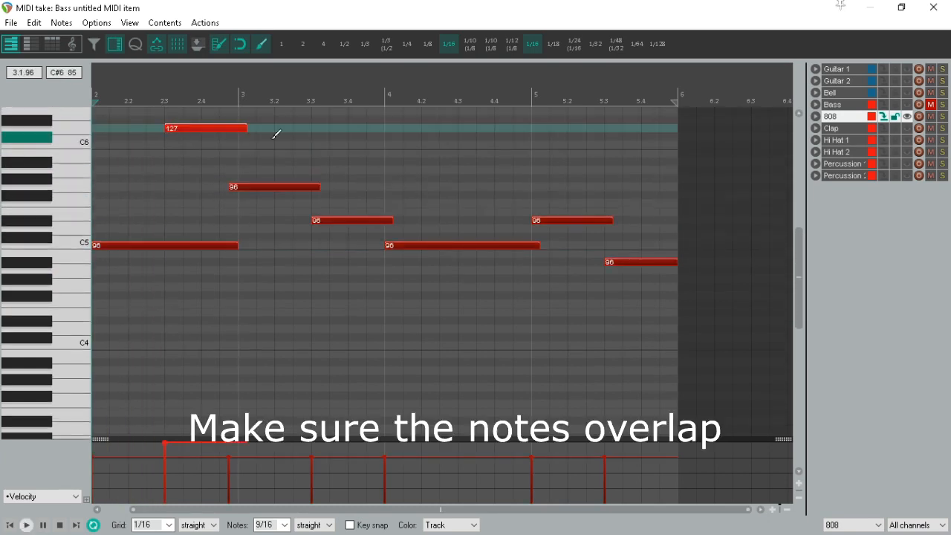
Add a short high note near C6 around beat 2.2 in the 808 pattern
drag(247, 128, 200, 128)
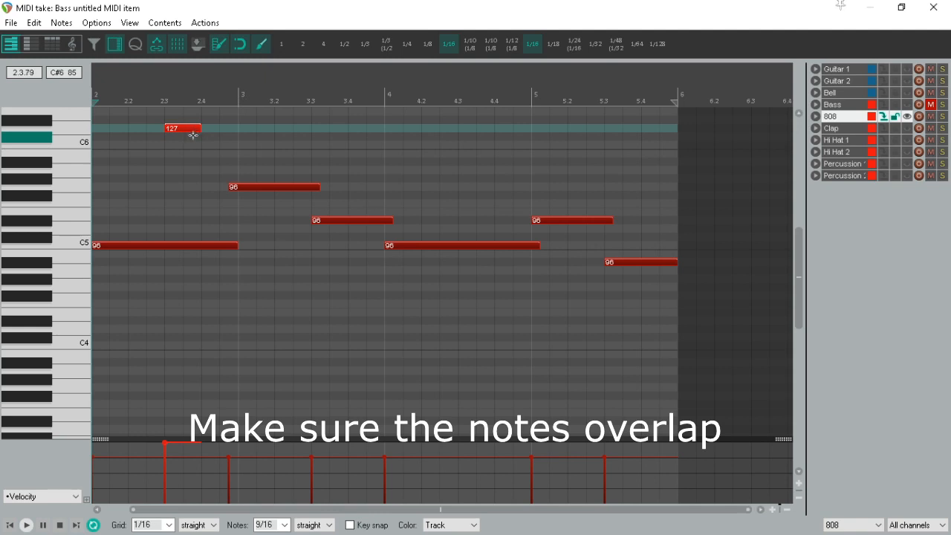
click(270, 524)
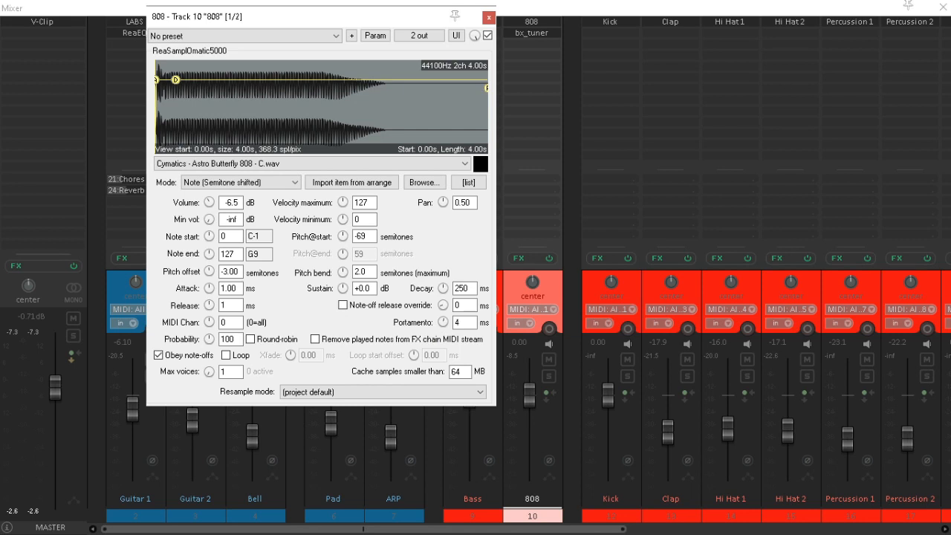
Raise the 808 portamento to 5 ms, close the sampler and play back the glide
click(465, 323)
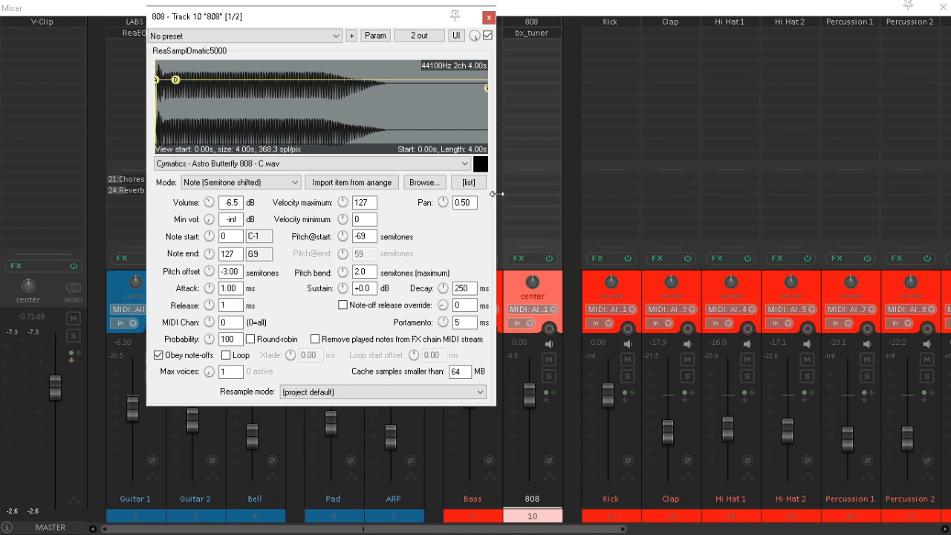
click(487, 18)
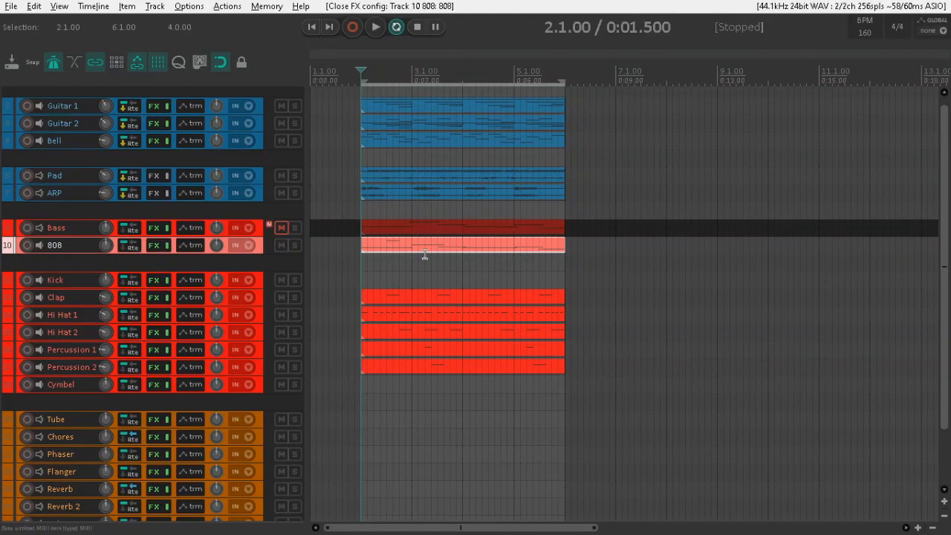
click(374, 26)
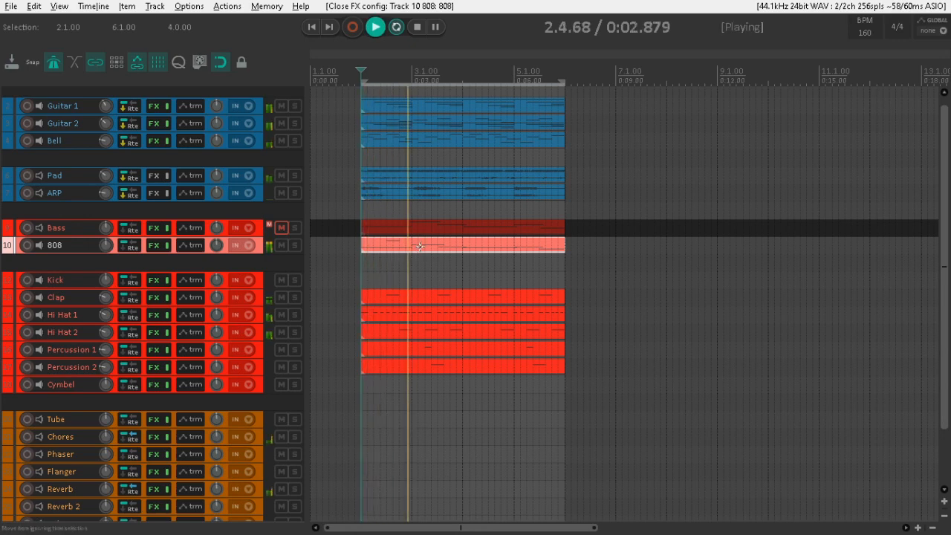
click(375, 26)
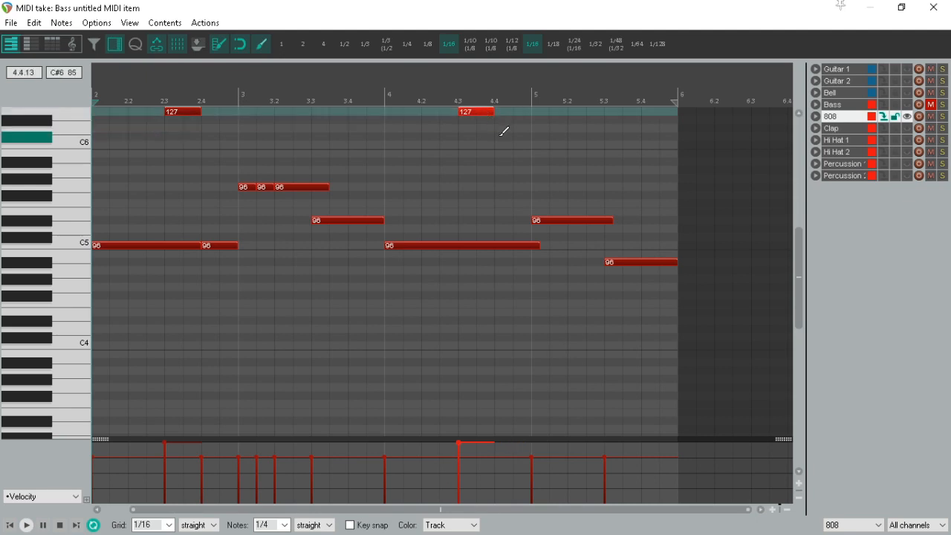
Add a C6 note at 4.2 and split the bar-3 note into three short notes
click(508, 178)
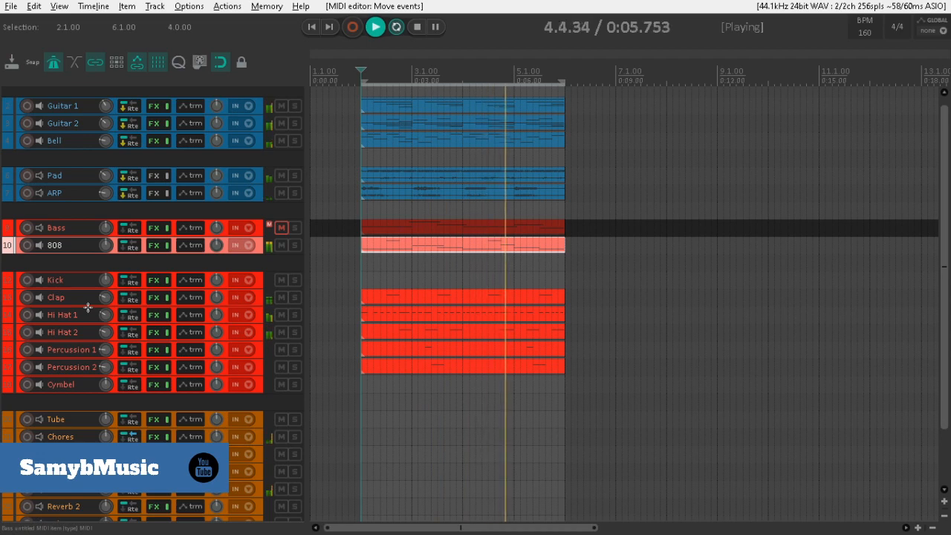
Stop, then play the whole arrangement from the start with Bass and 808 trading sections
click(374, 27)
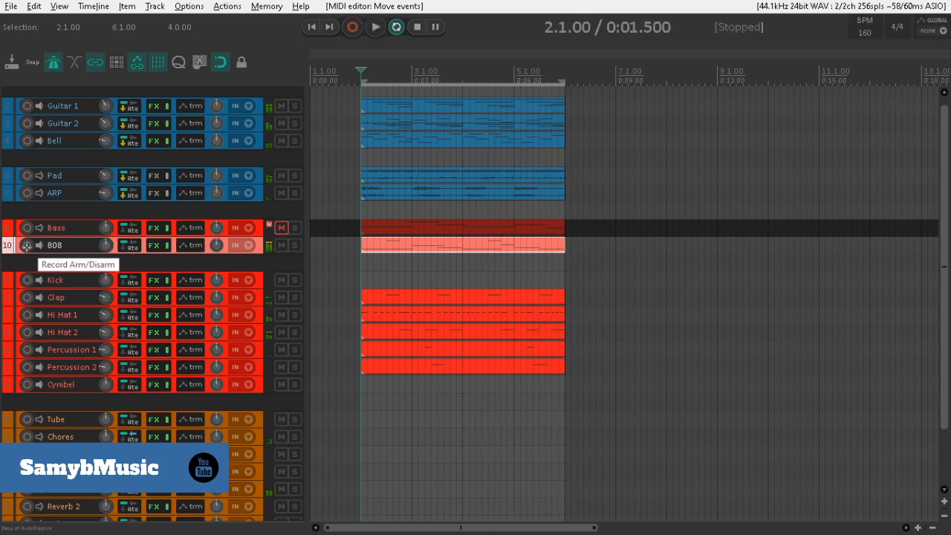
click(375, 27)
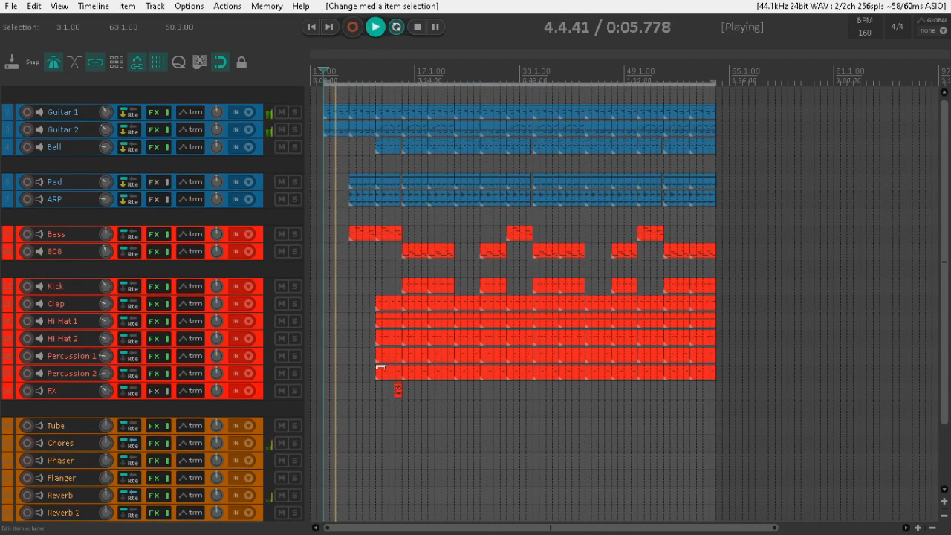